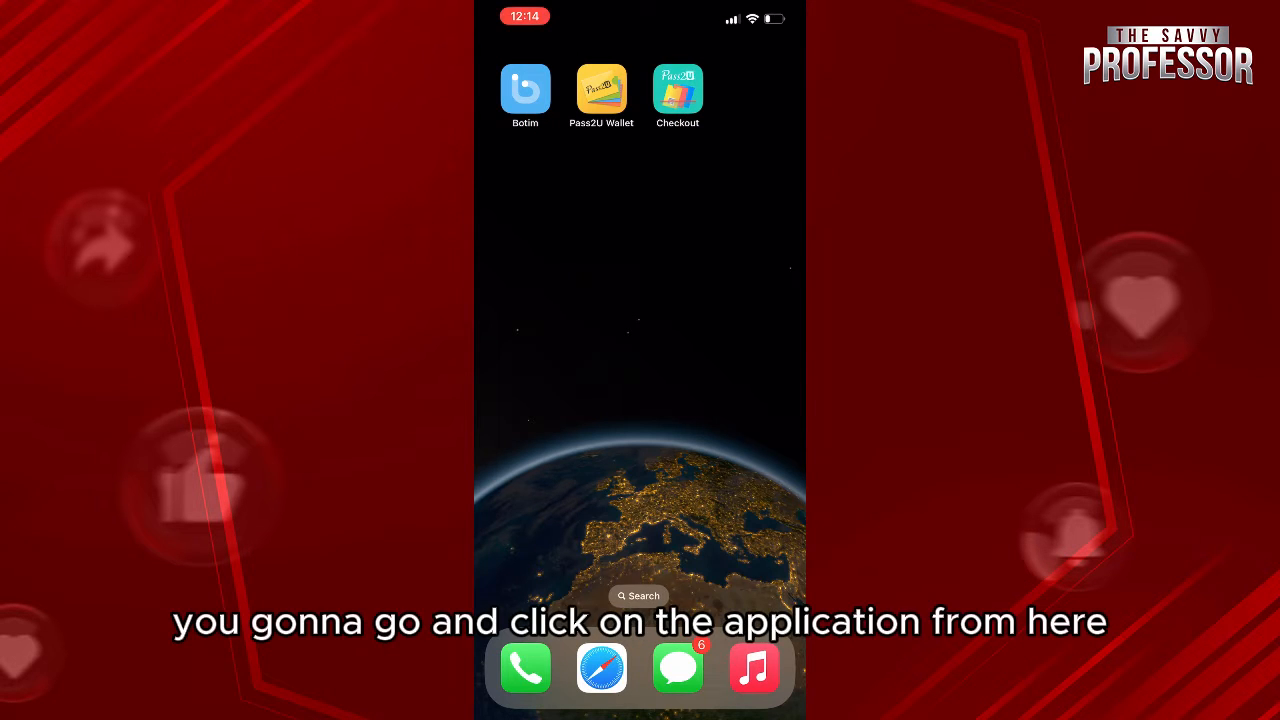
Launch Pass2U Wallet to reach the Photo template list with Photo ID and Business Card
left_click(600, 88)
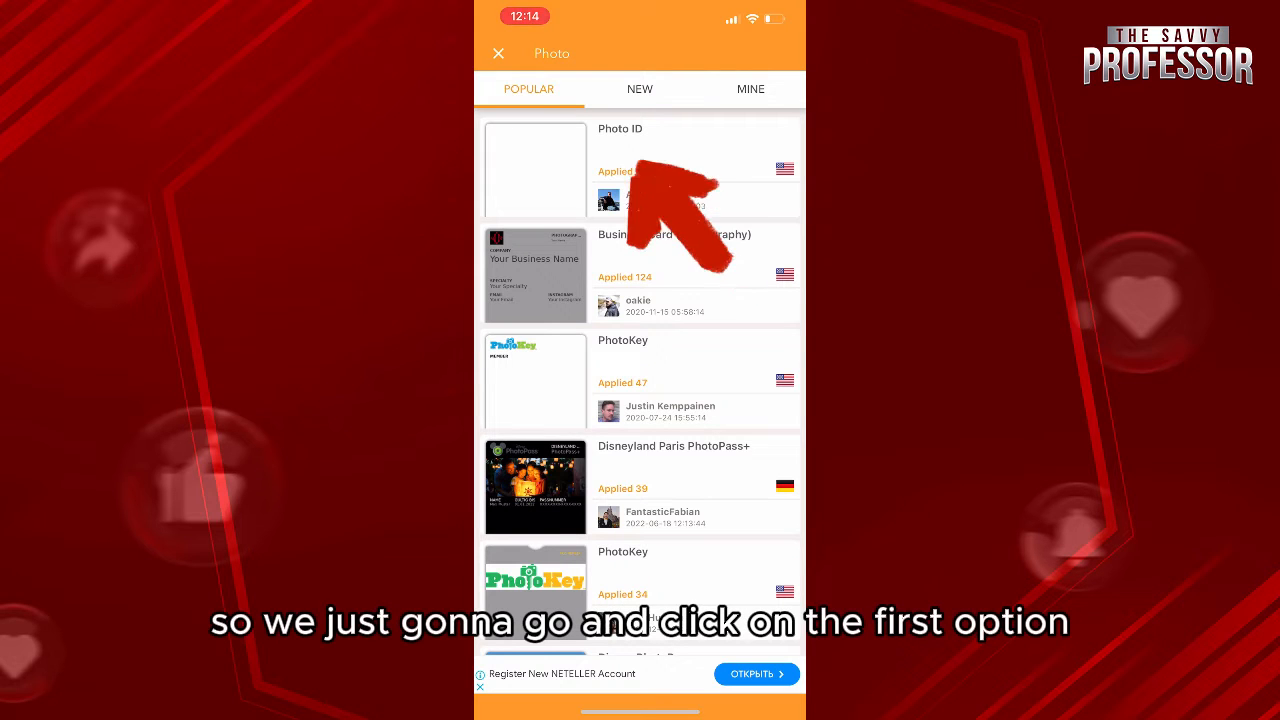
Choose the Photo ID template and continue past its preview to the Apply Template form
left_click(536, 168)
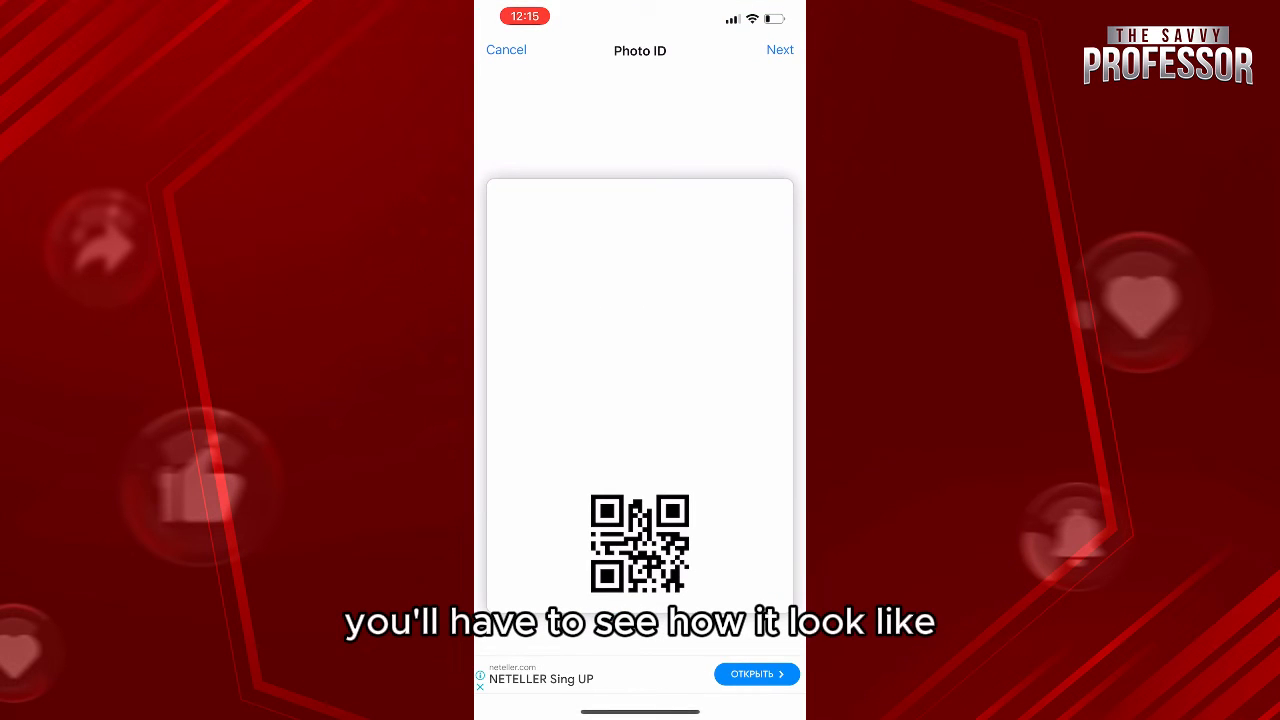
left_click(780, 50)
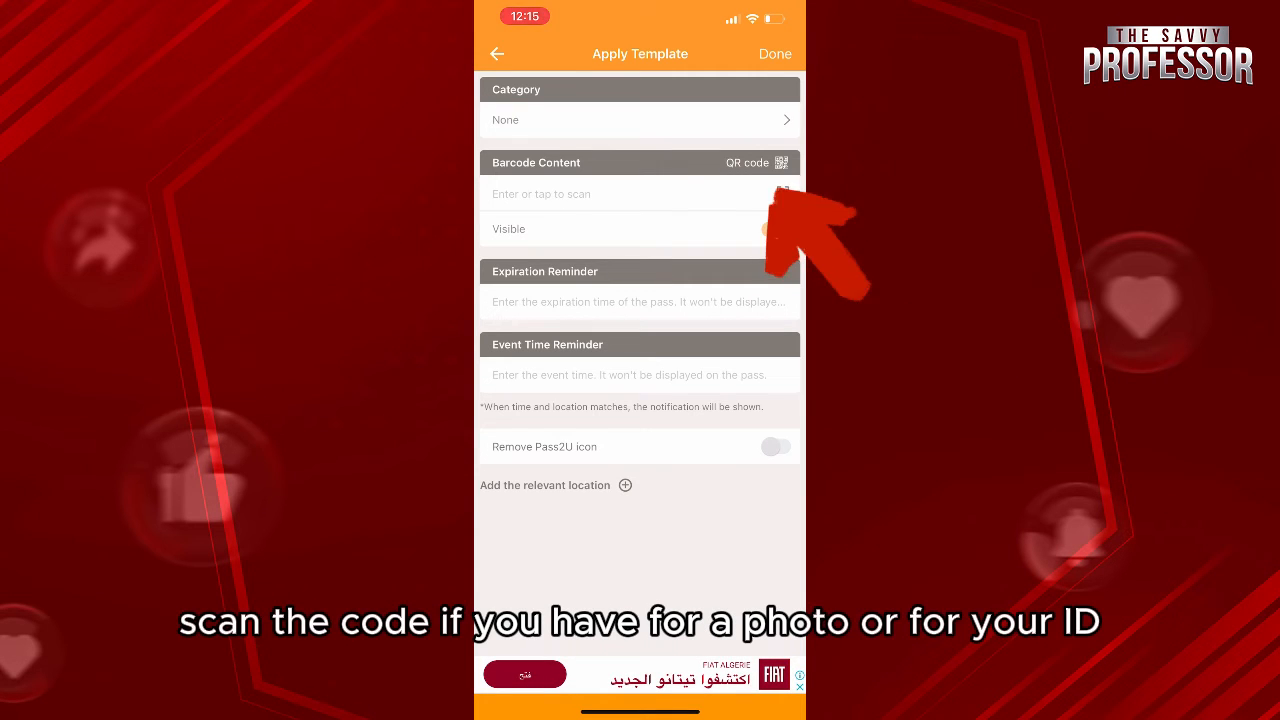
left_click(782, 192)
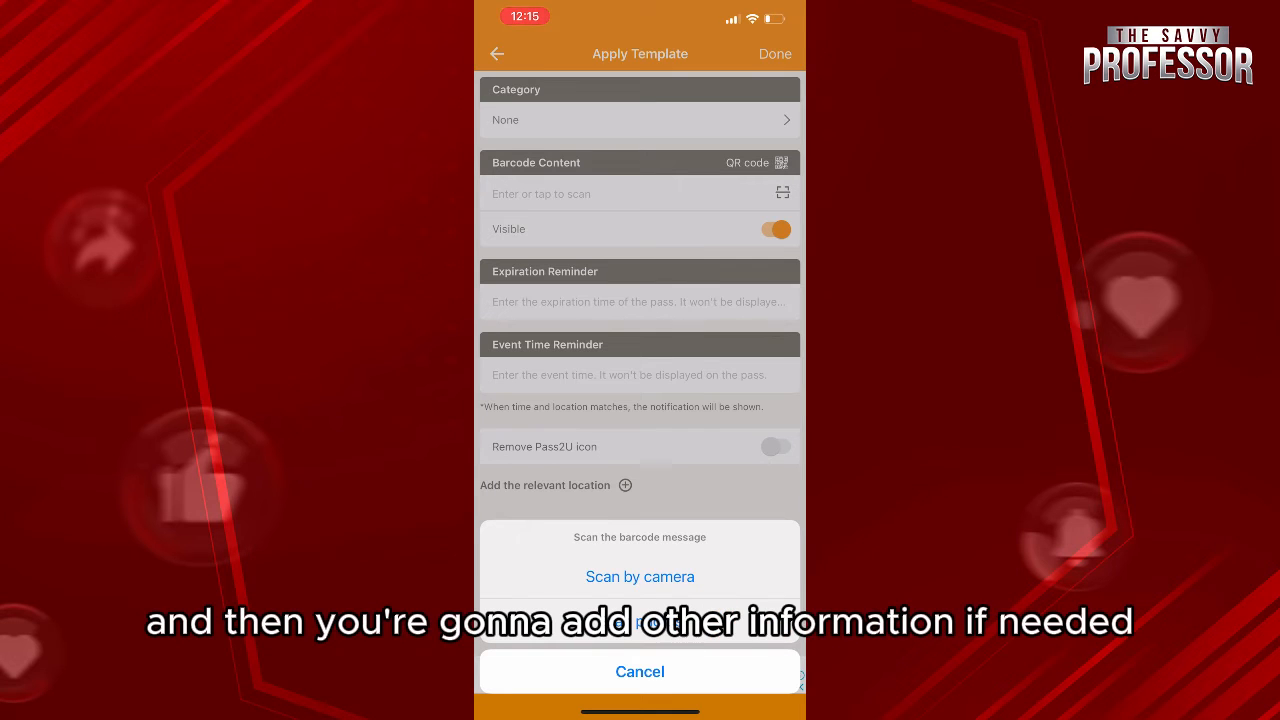
left_click(640, 672)
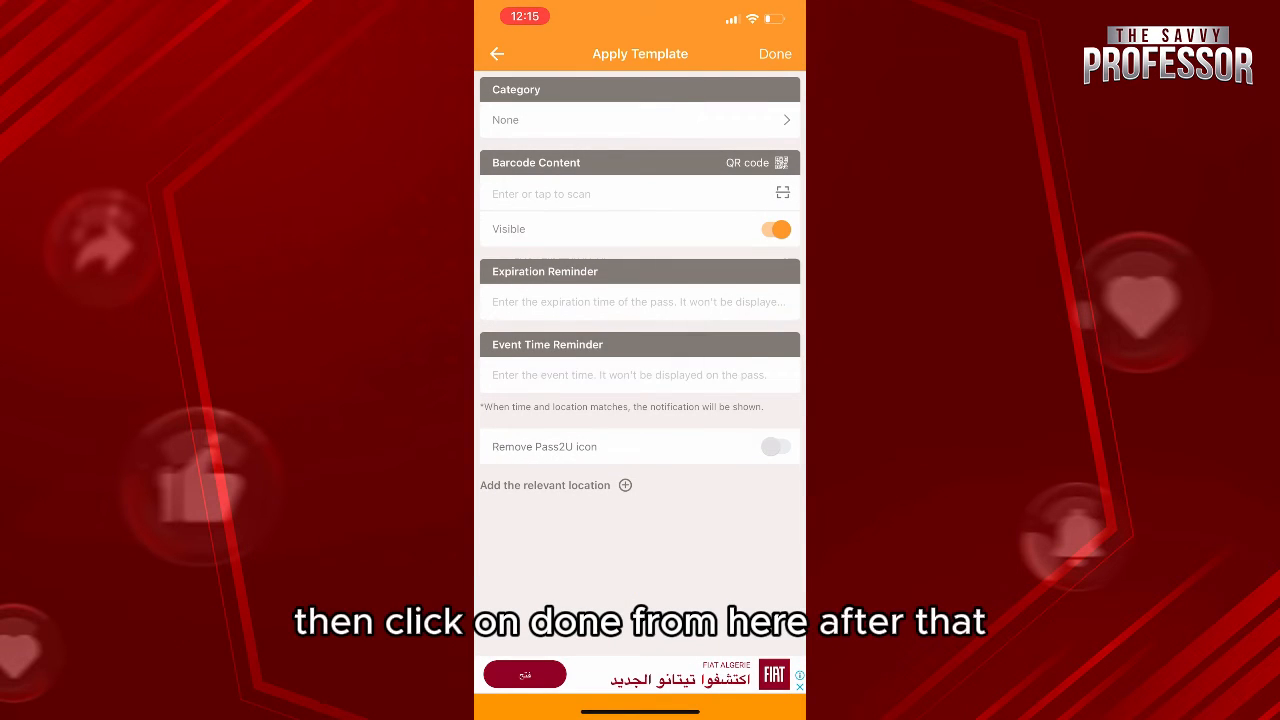